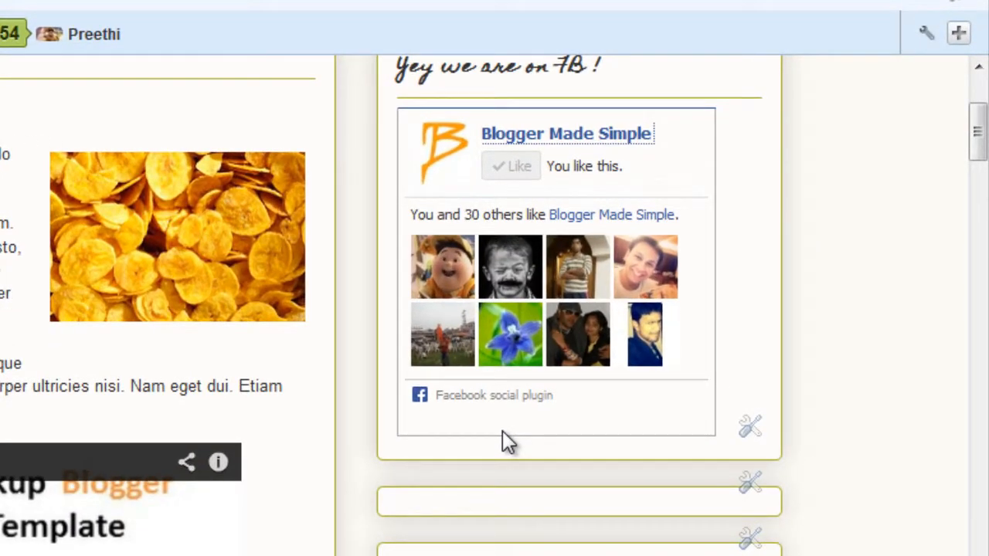
mouse_move(235, 78)
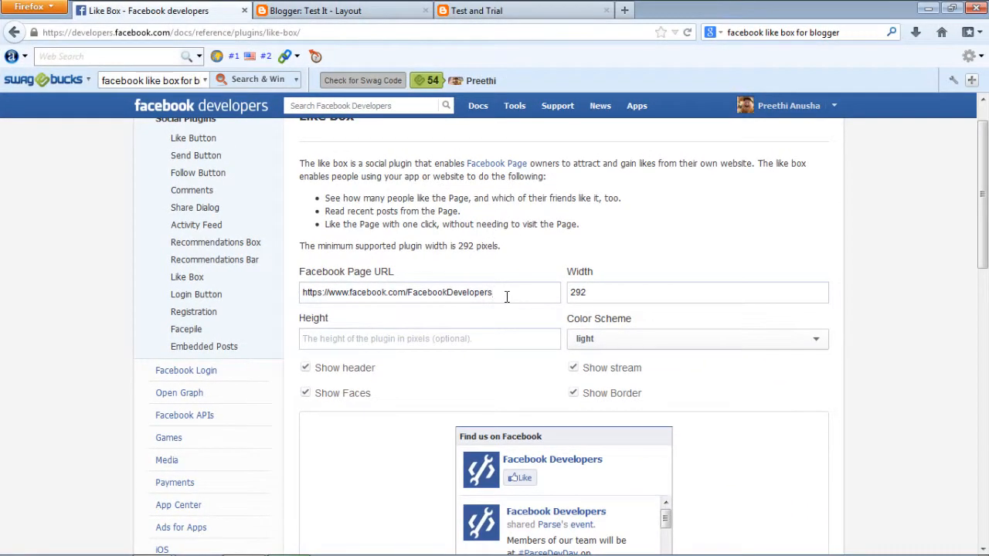
- Point the Like Box at the Blogger Made Simple page, size it 200 by 300, and choose the dark color scheme
left_click(430, 292)
type("2")
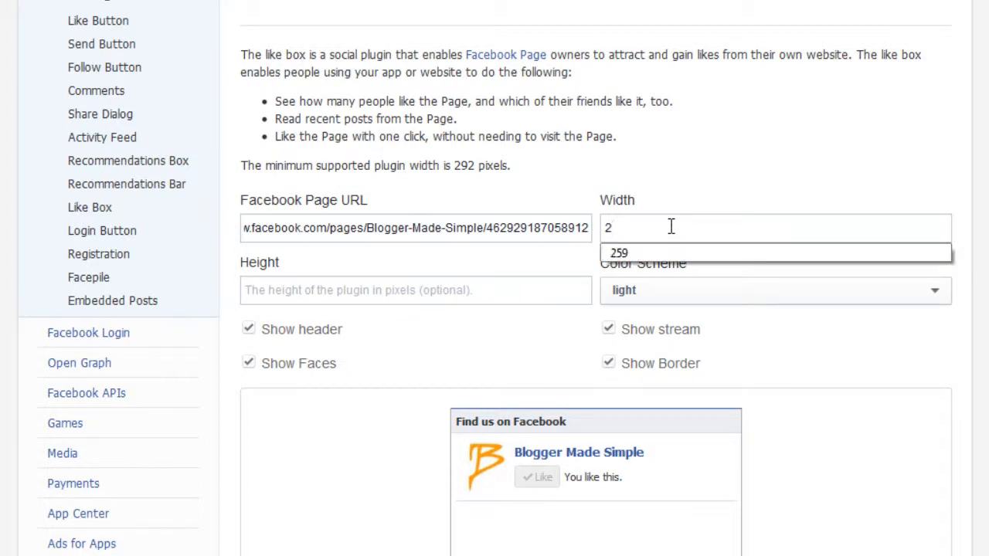
type("00")
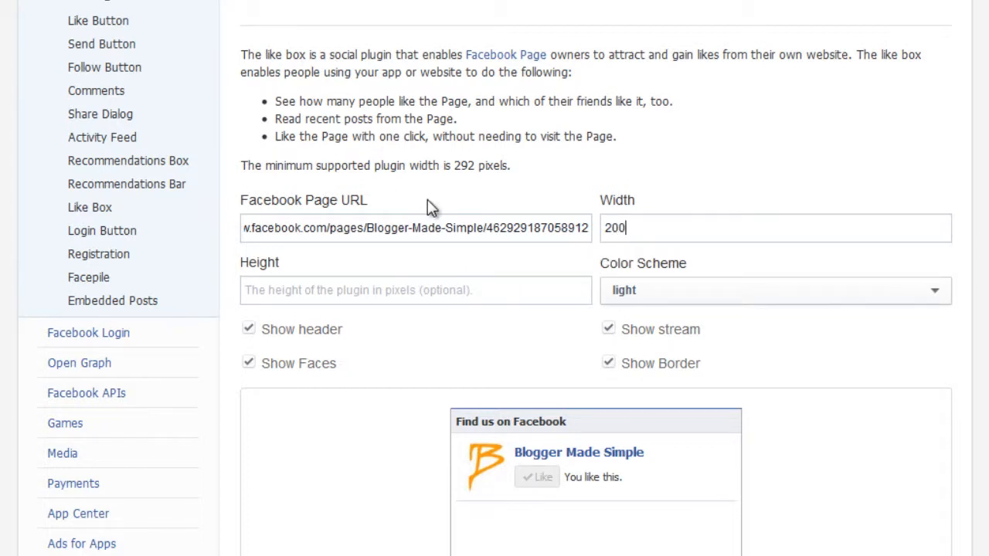
type("300")
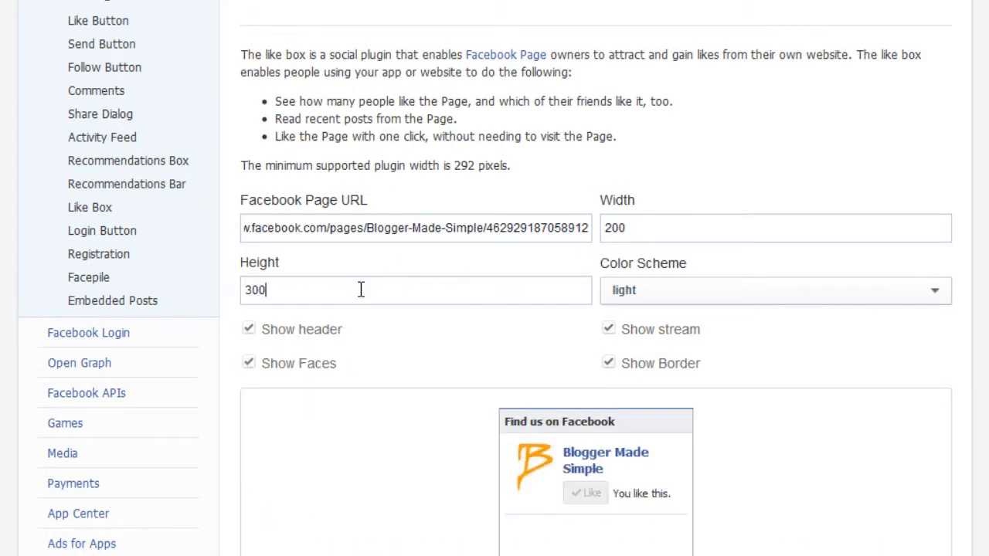
scroll("up", 3)
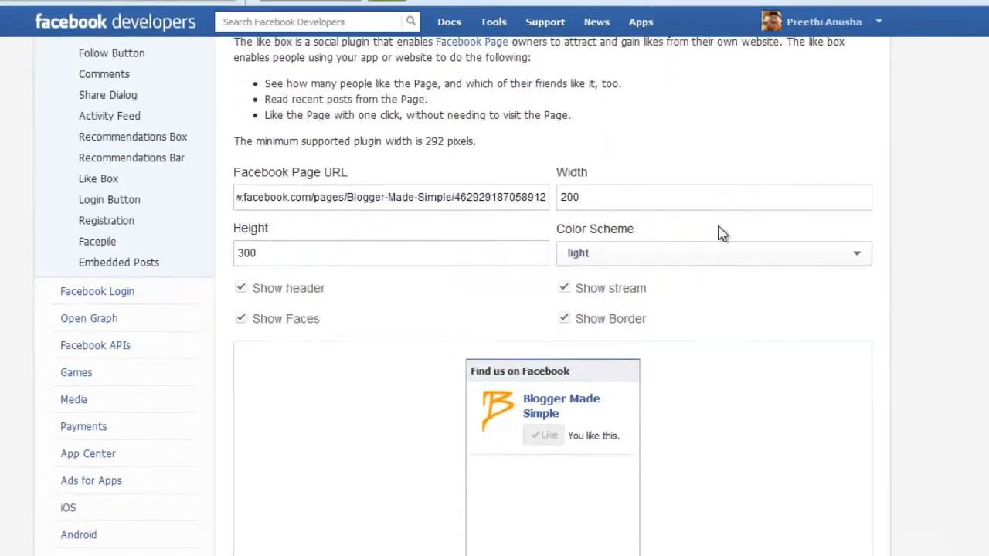
left_click(711, 254)
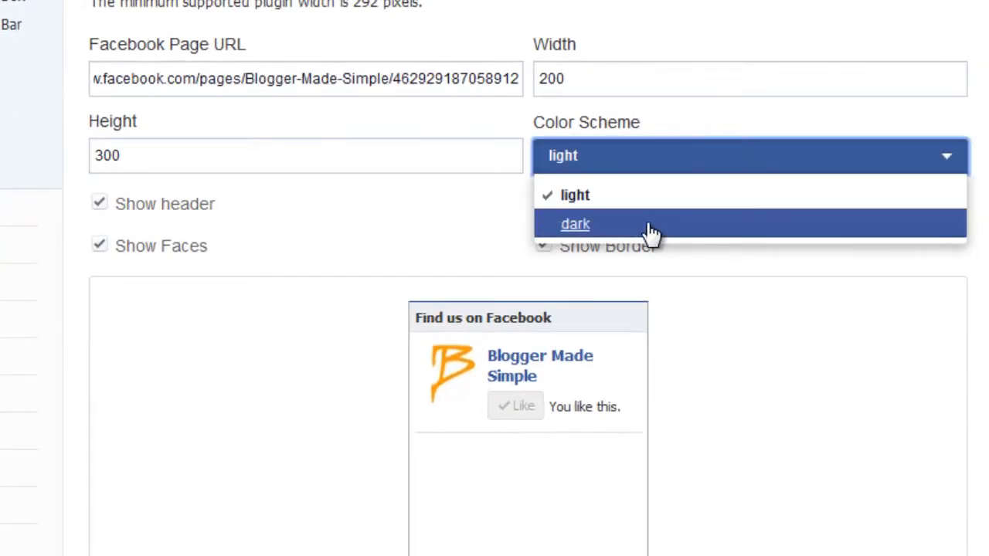
left_click(575, 224)
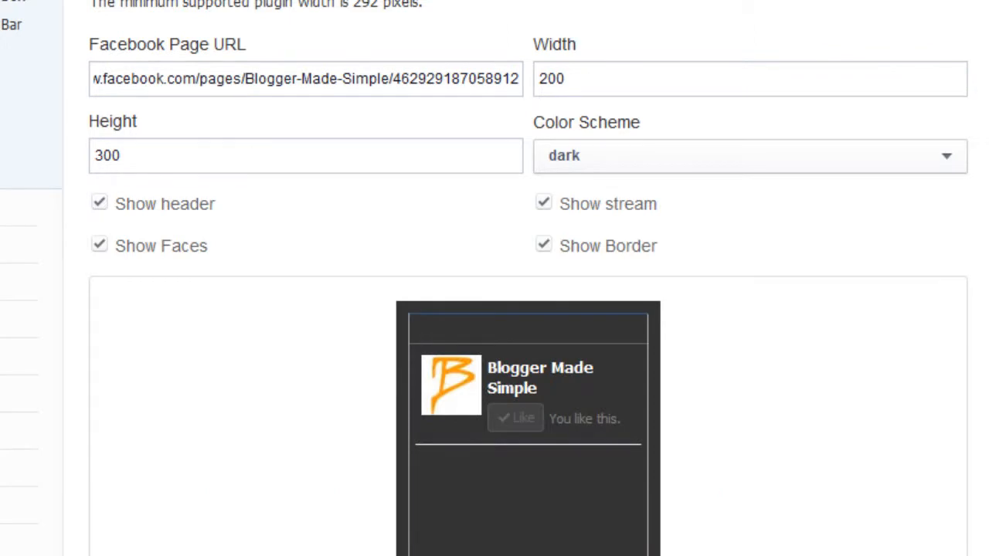
- Turn off Show header and Show stream, keeping faces and border in the preview
scroll("down", 3)
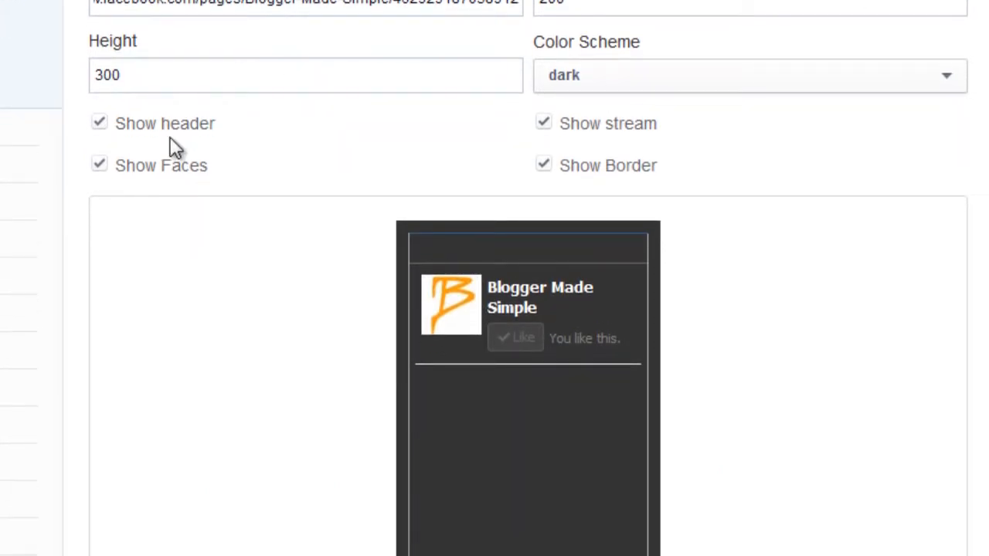
left_click(99, 123)
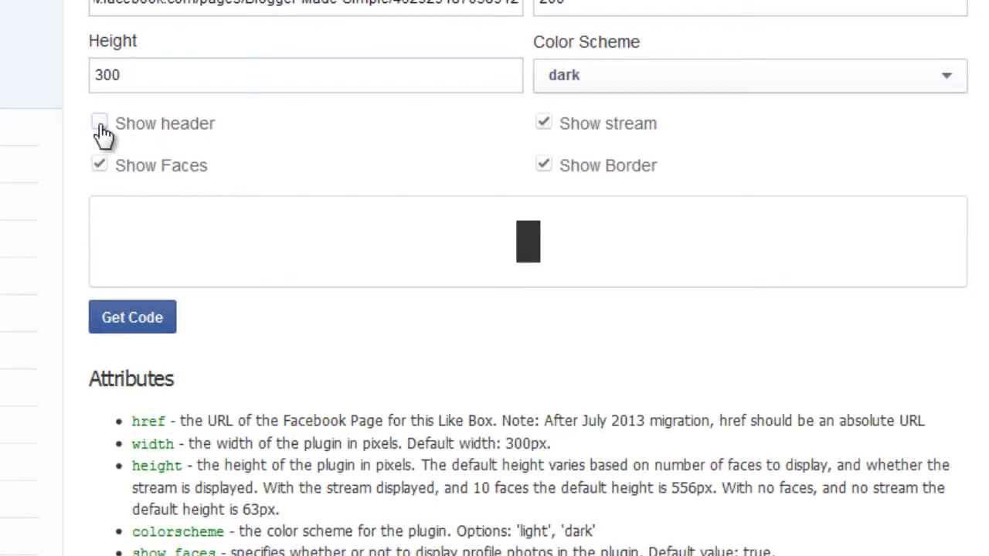
left_click(99, 124)
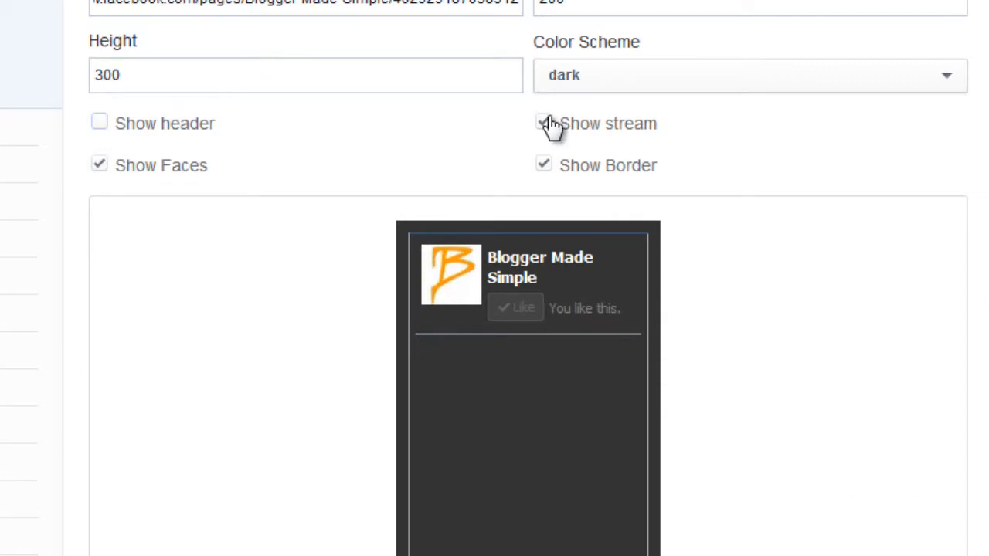
left_click(544, 124)
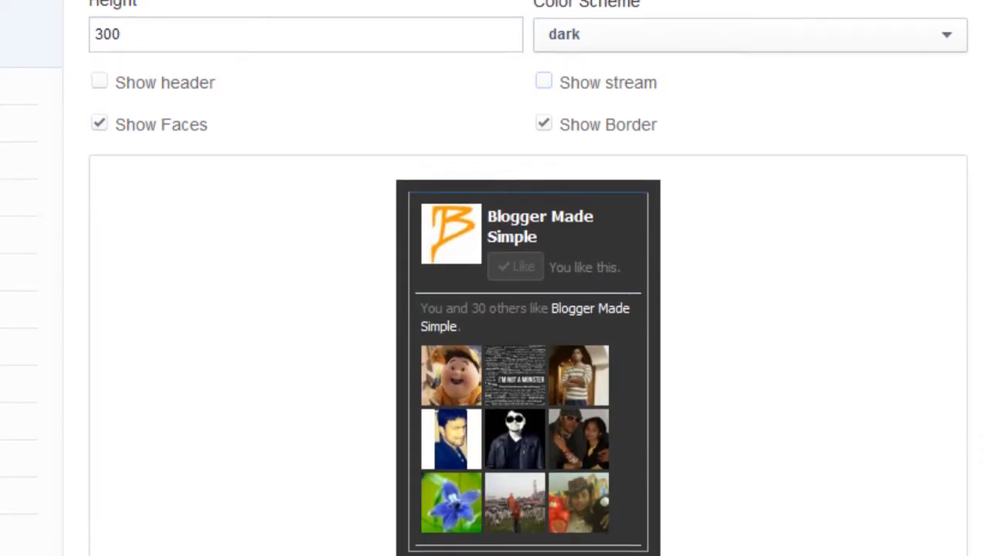
scroll("down", 3)
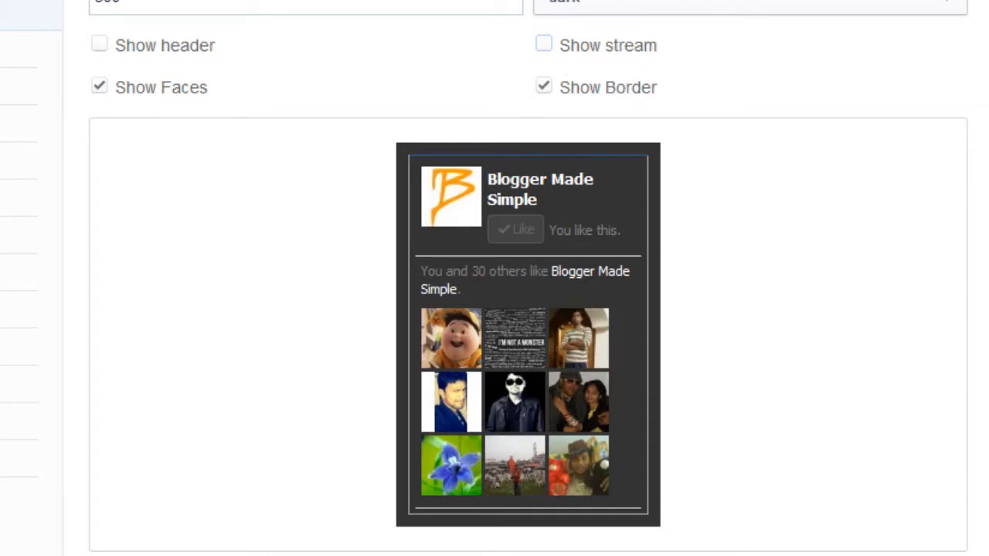
scroll("down", 3)
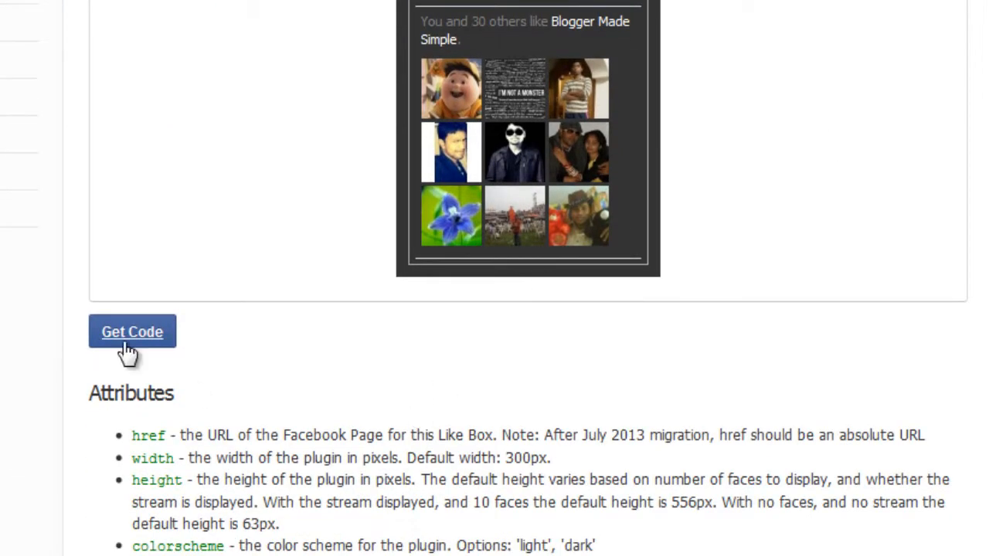
- Generate the plugin code, compare the IFRAME version, and select the HTML5 snippet to copy it
left_click(132, 331)
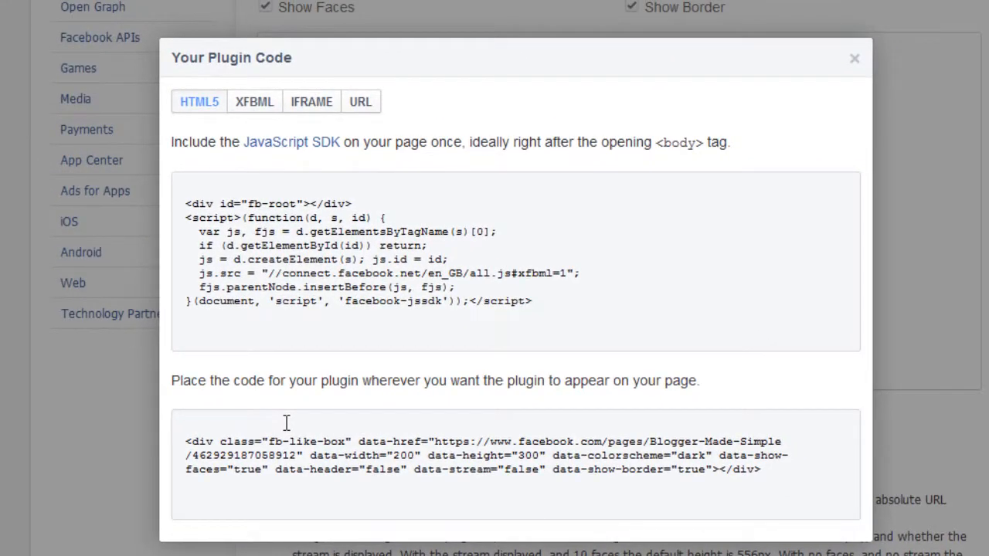
mouse_move(334, 185)
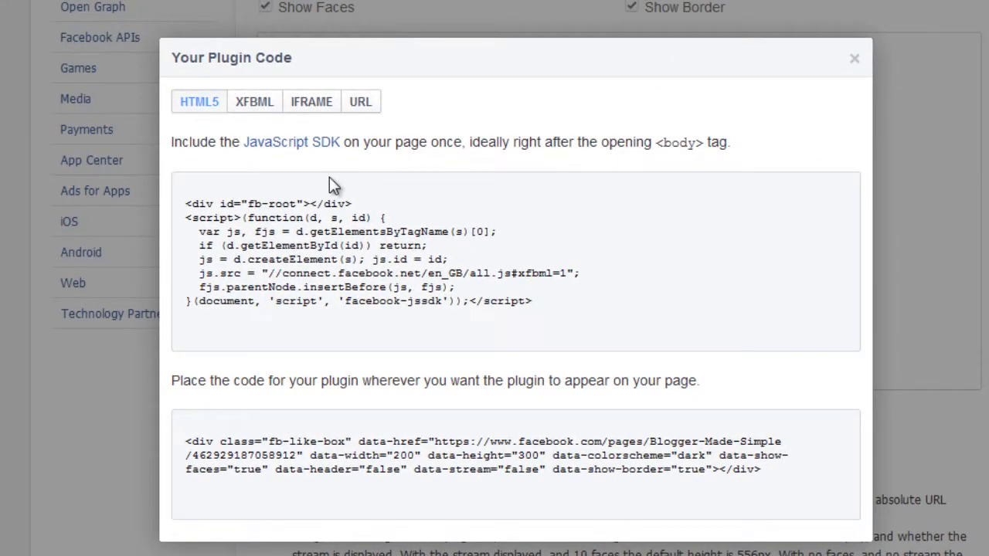
mouse_move(309, 142)
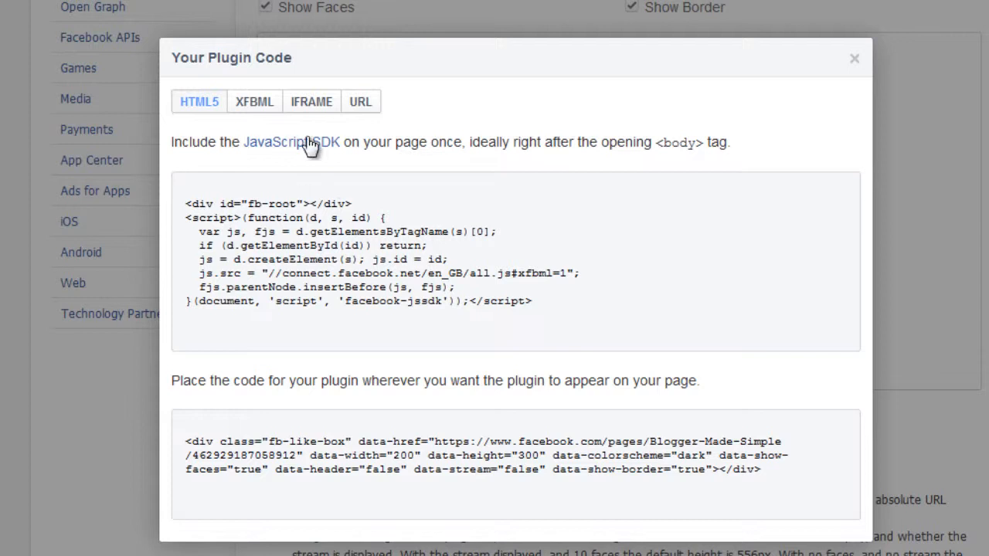
mouse_move(313, 111)
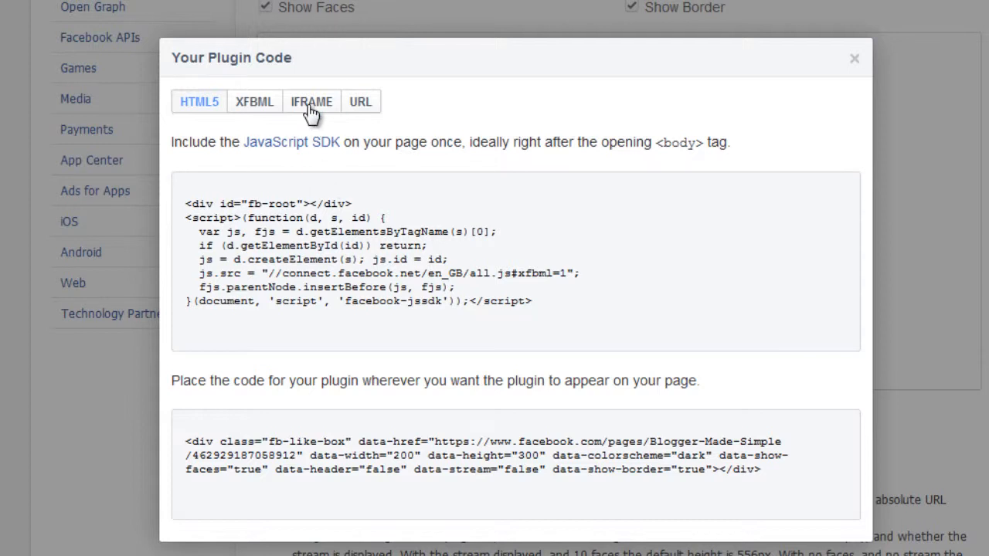
left_click(312, 102)
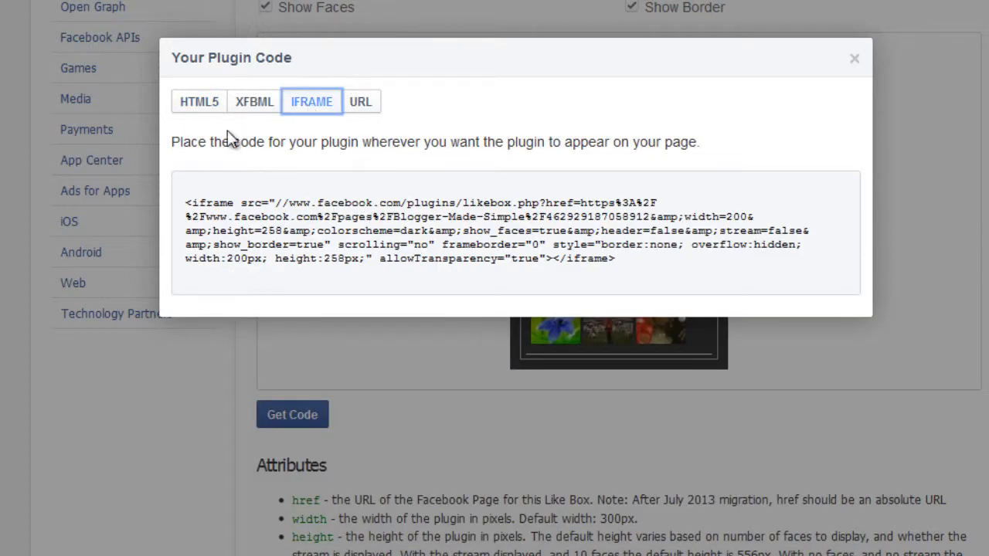
left_click(199, 102)
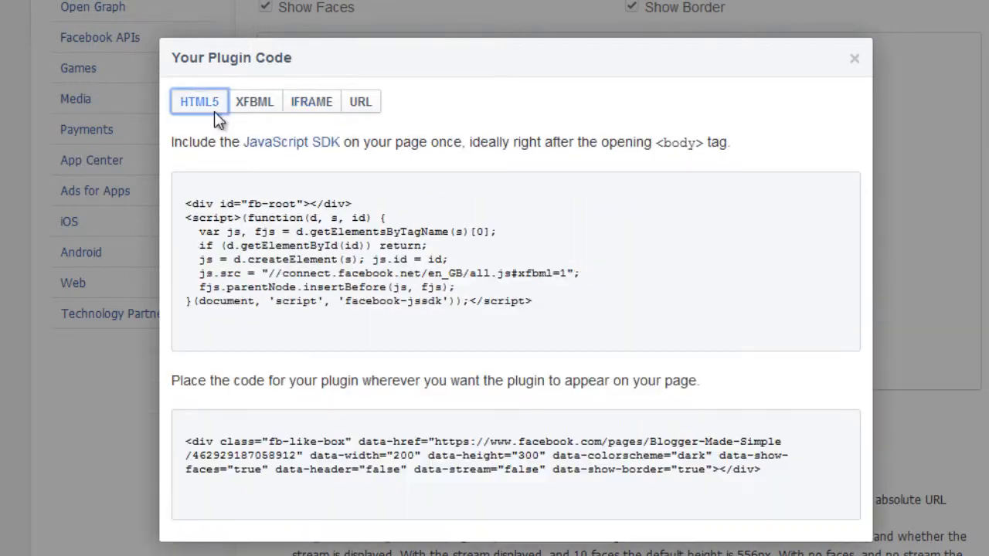
triple_click(479, 454)
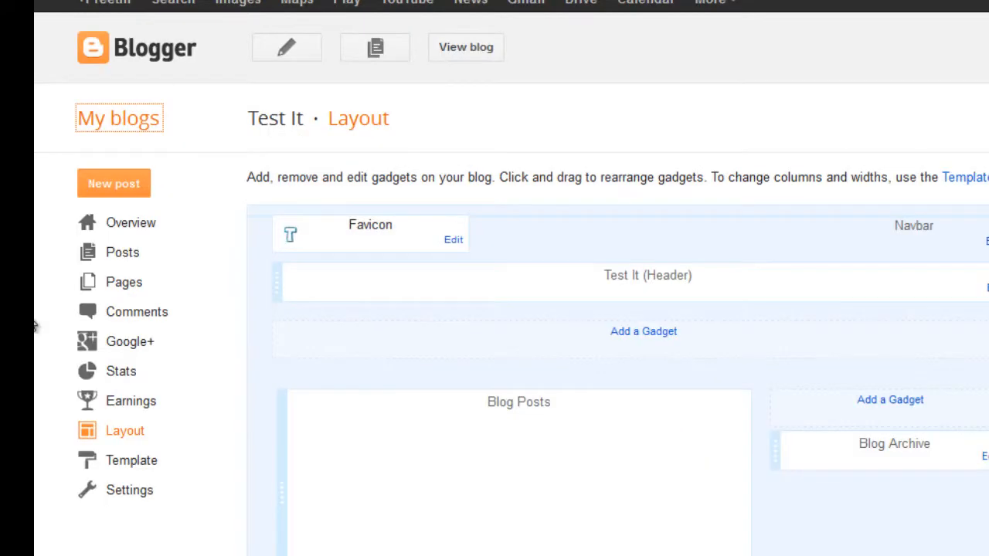
- Reach the blog's Edit template view and focus its HTML for searching
scroll("down", 3)
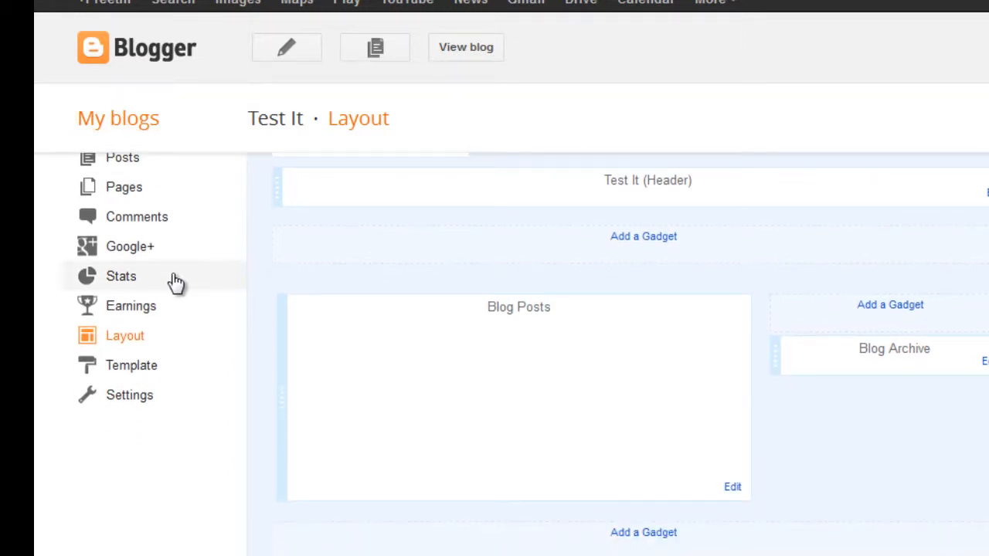
mouse_move(170, 347)
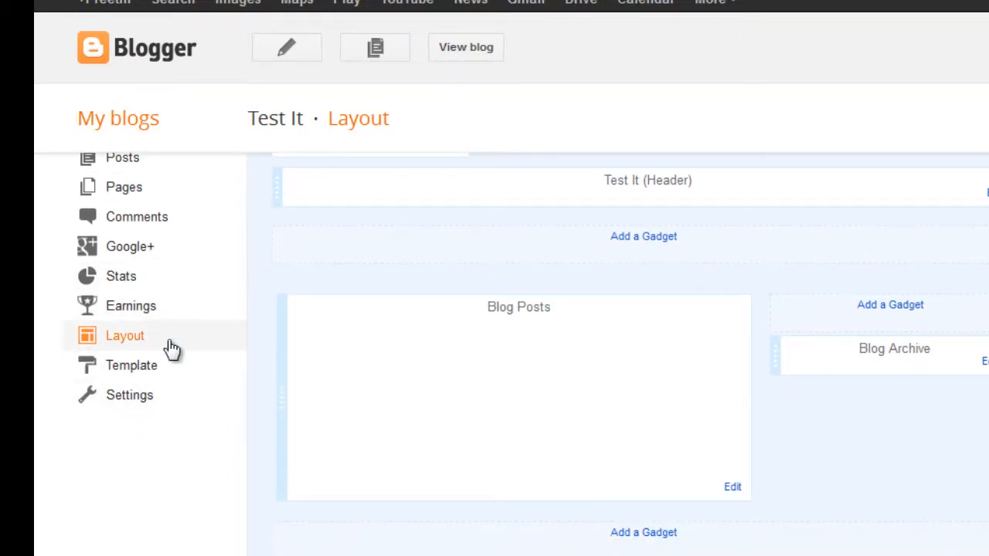
left_click(130, 365)
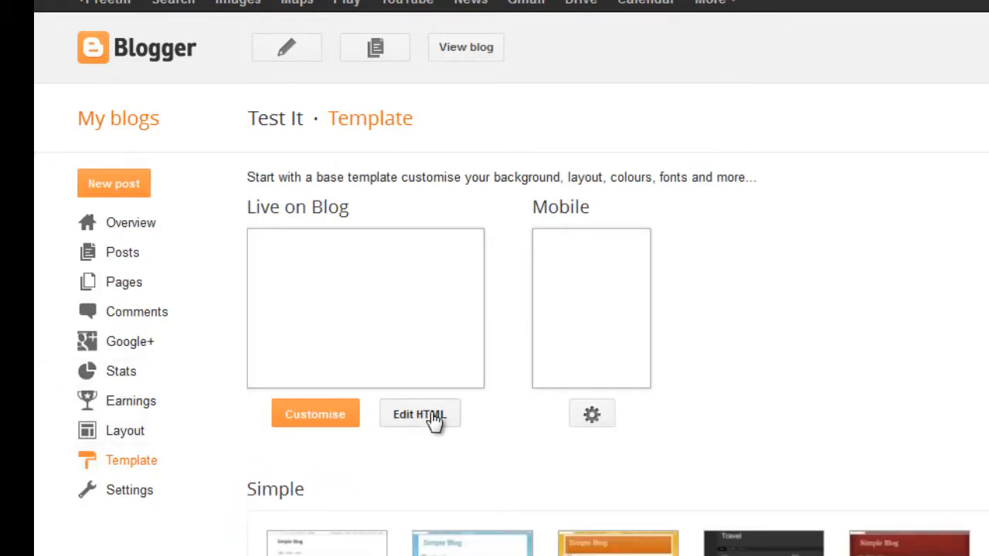
left_click(421, 414)
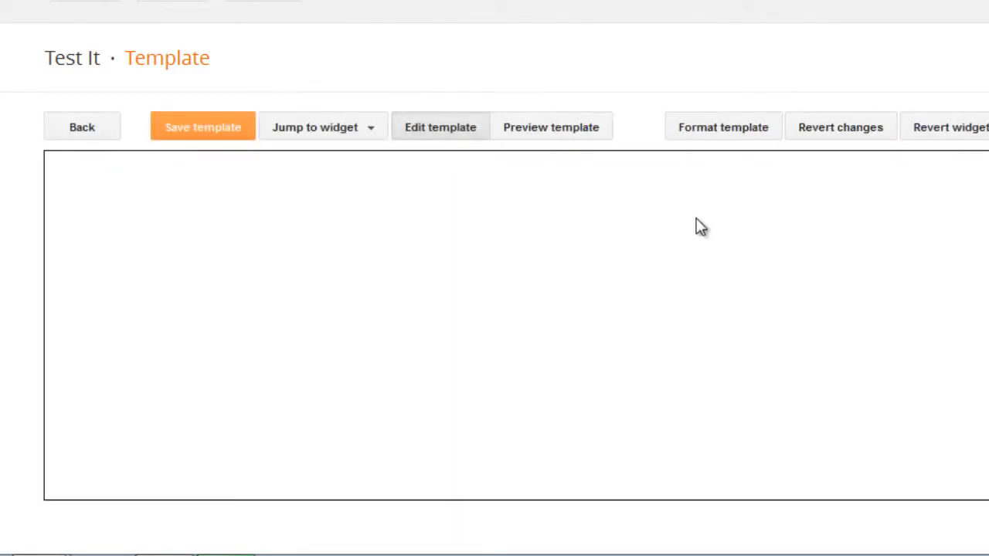
left_click(439, 127)
type("<")
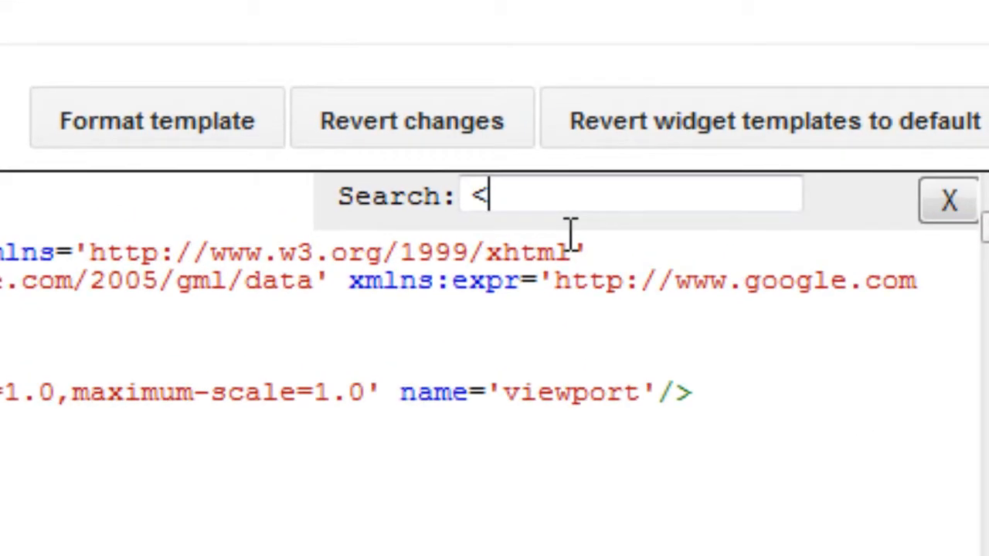
- Find </body>, paste the Facebook SDK script above it, and save the template
type("/bod")
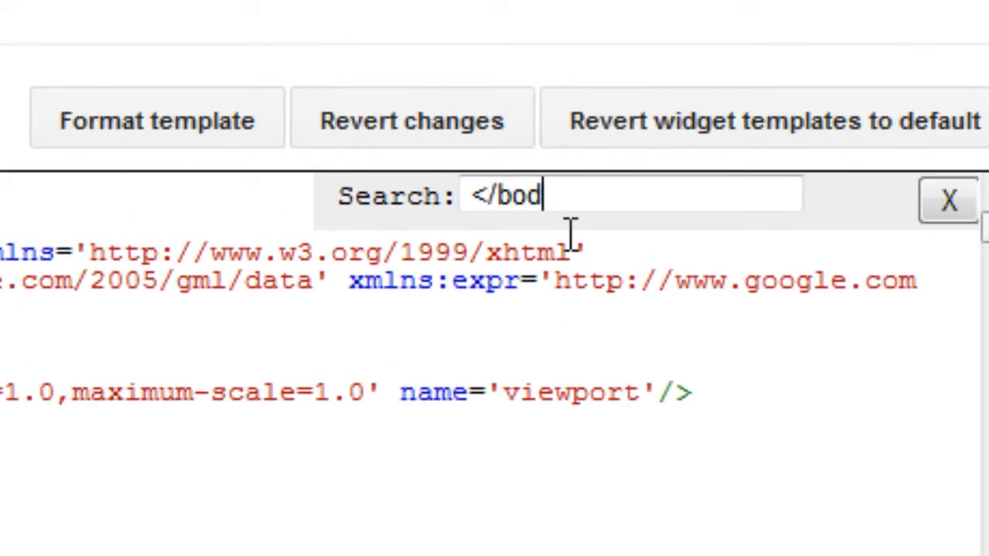
type("y>")
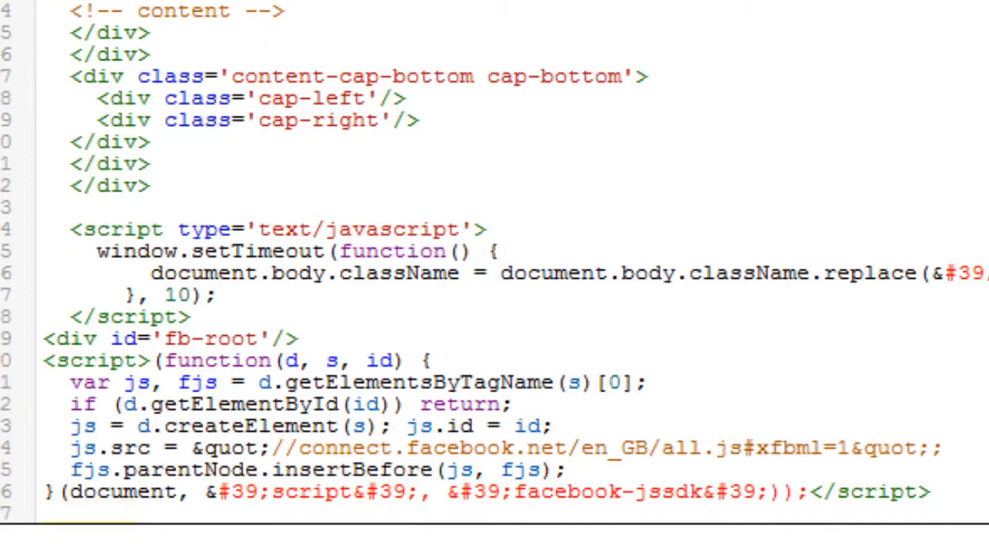
scroll("down", 3)
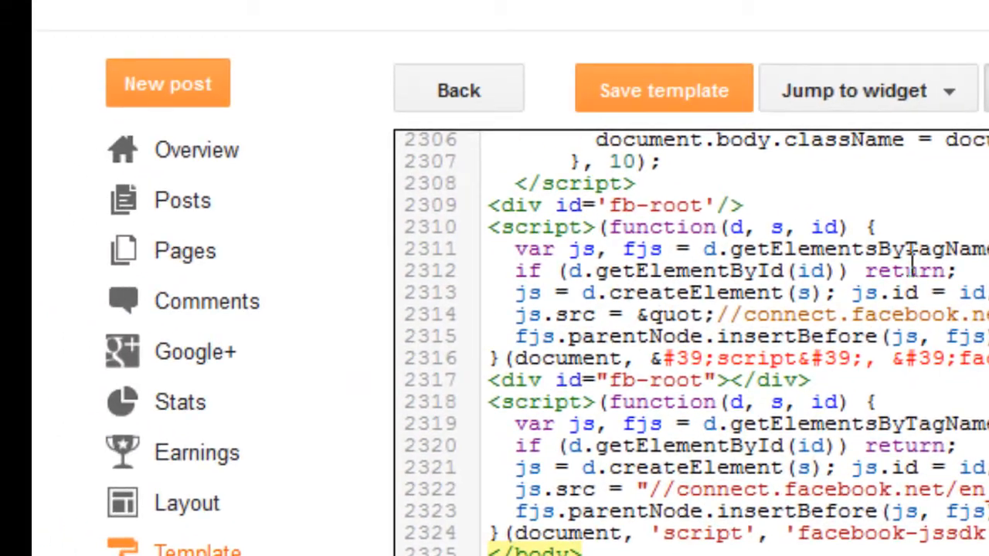
left_click(663, 88)
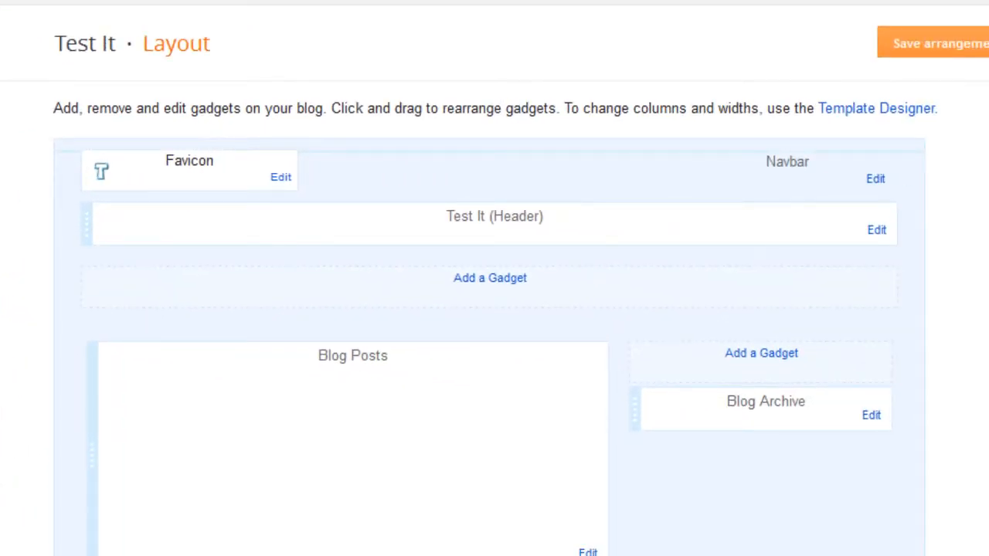
- Add a new HTML/JavaScript gadget to the blog's sidebar
scroll("down", 3)
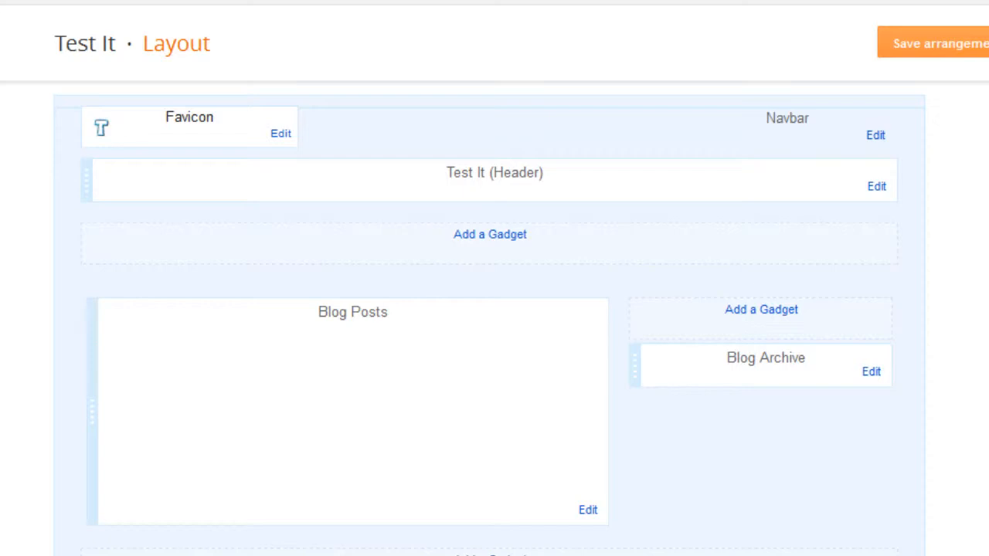
scroll("down", 3)
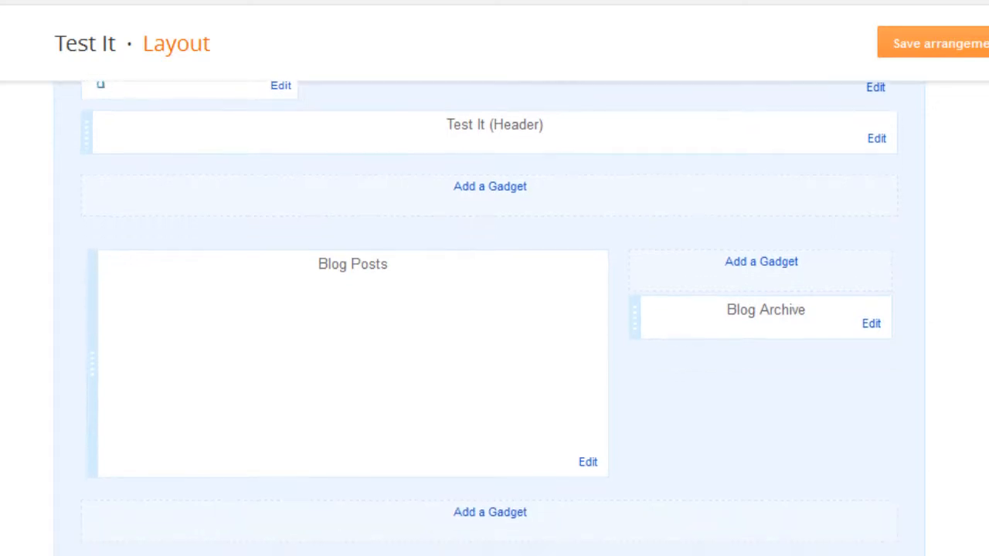
left_click(760, 261)
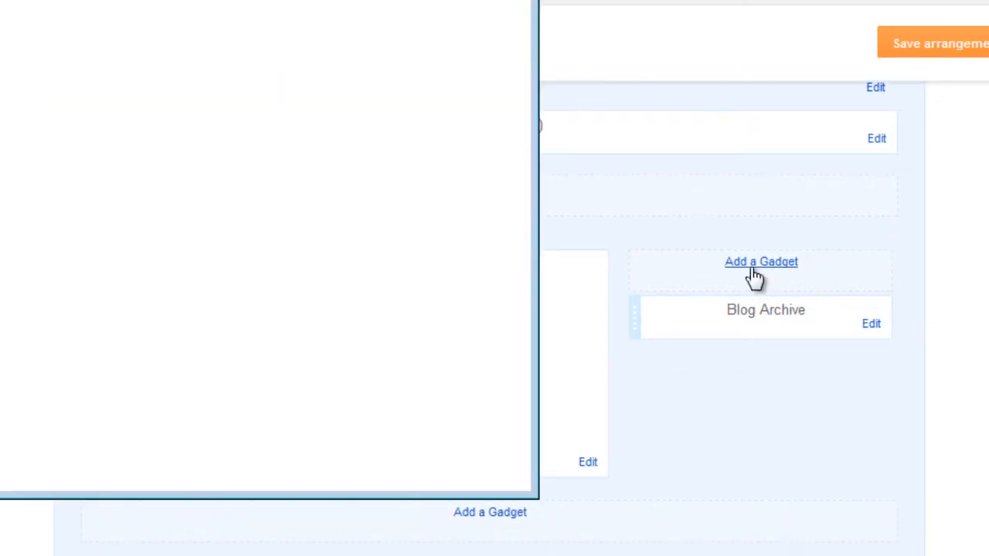
left_click(760, 262)
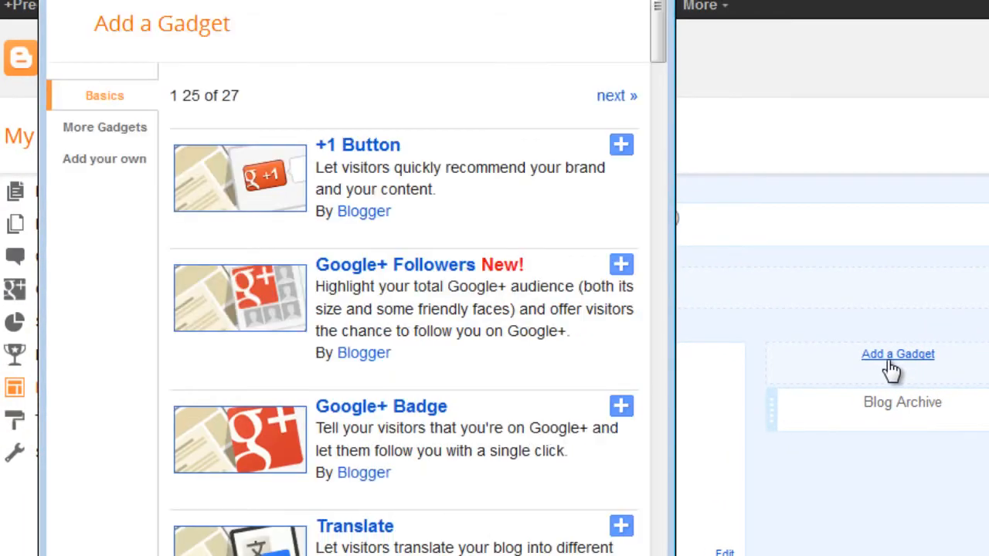
mouse_move(894, 369)
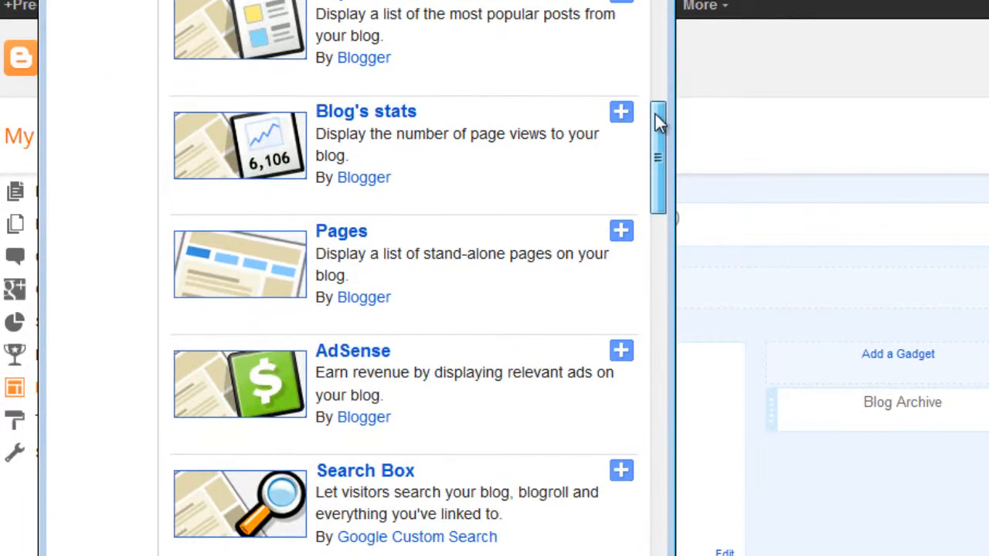
scroll("down", 3)
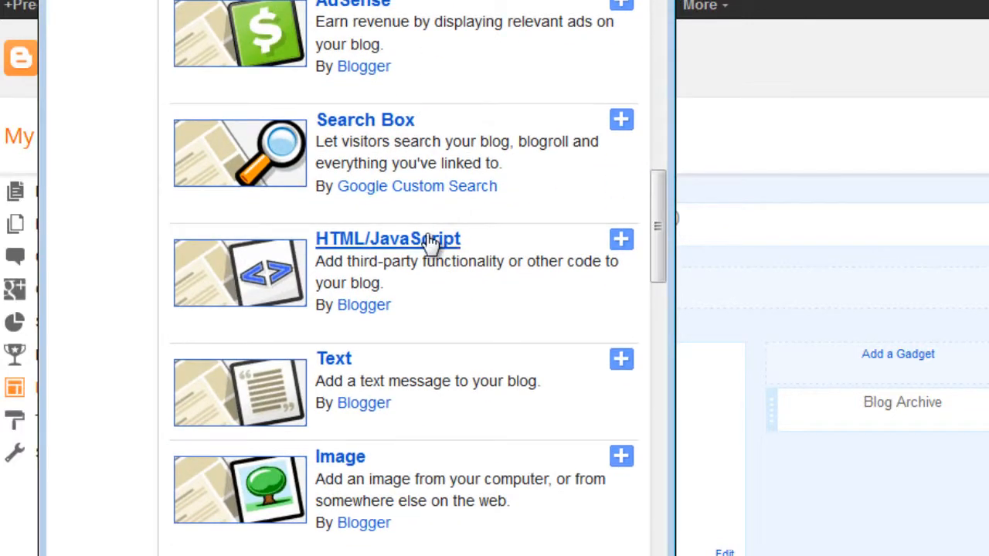
mouse_move(619, 312)
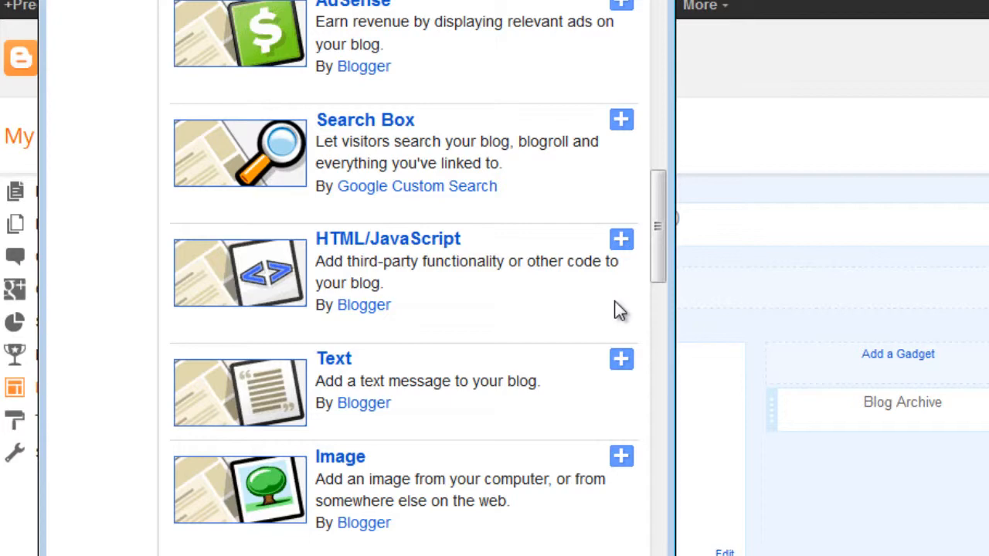
left_click(621, 238)
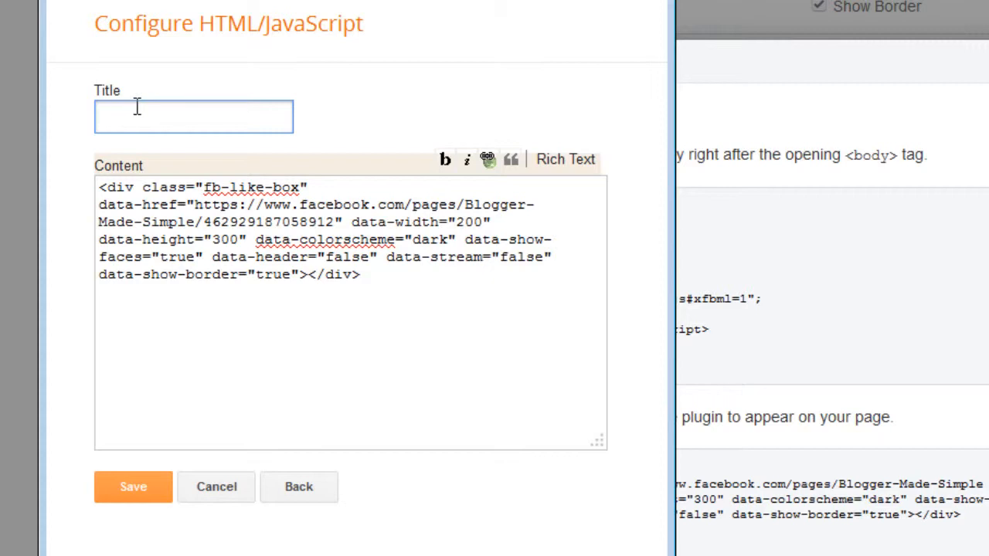
- Fill the gadget with the fb-like-box code, title it 'Find us on Facebook', and save it
type("Find us on")
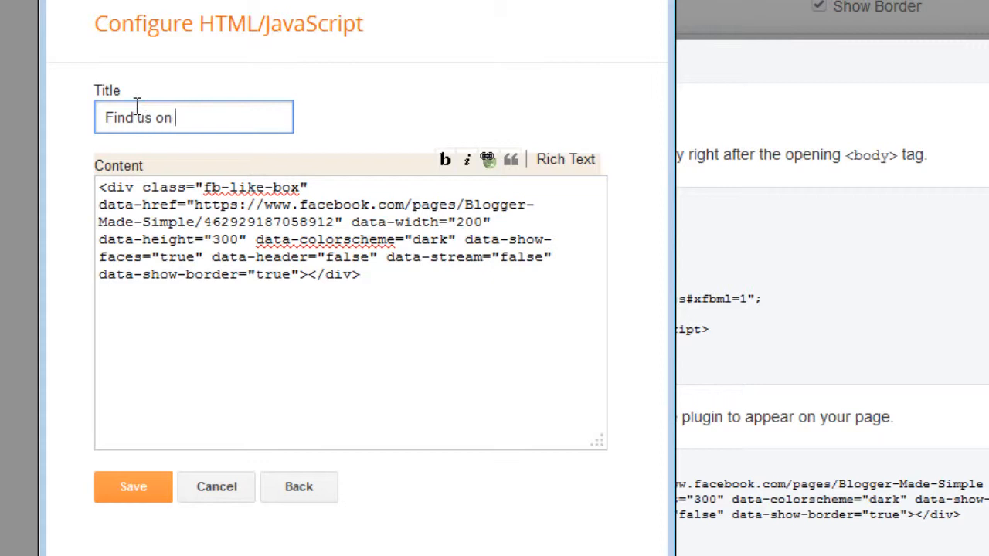
type("facebook")
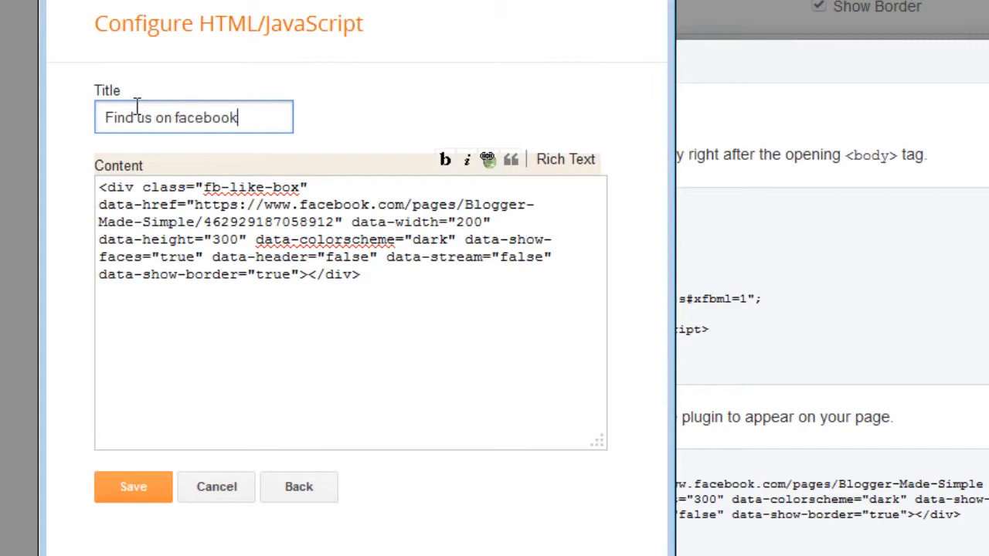
type("Facebook")
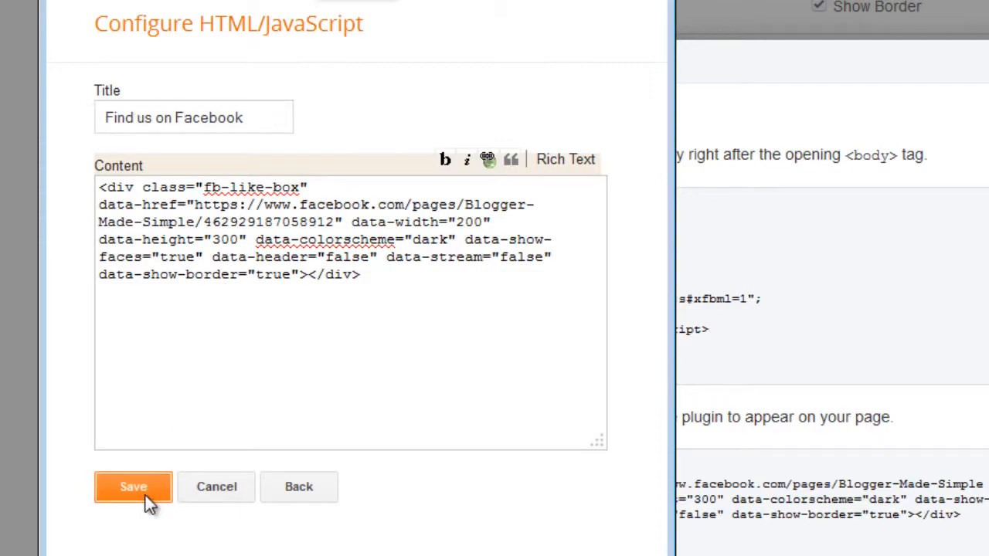
left_click(162, 9)
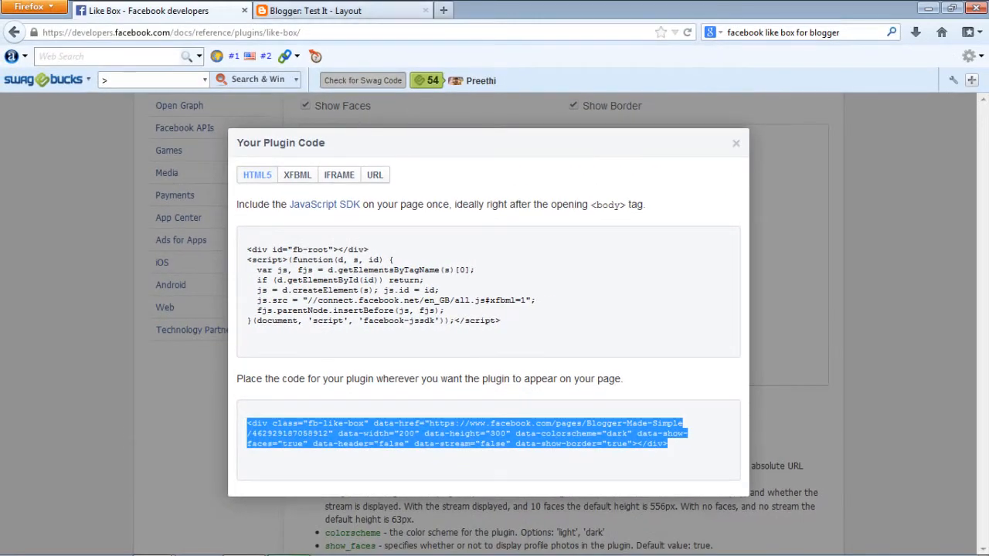
- Place the Facebook gadget above Blog Archive, save the arrangement, and view the live blog
left_click(340, 10)
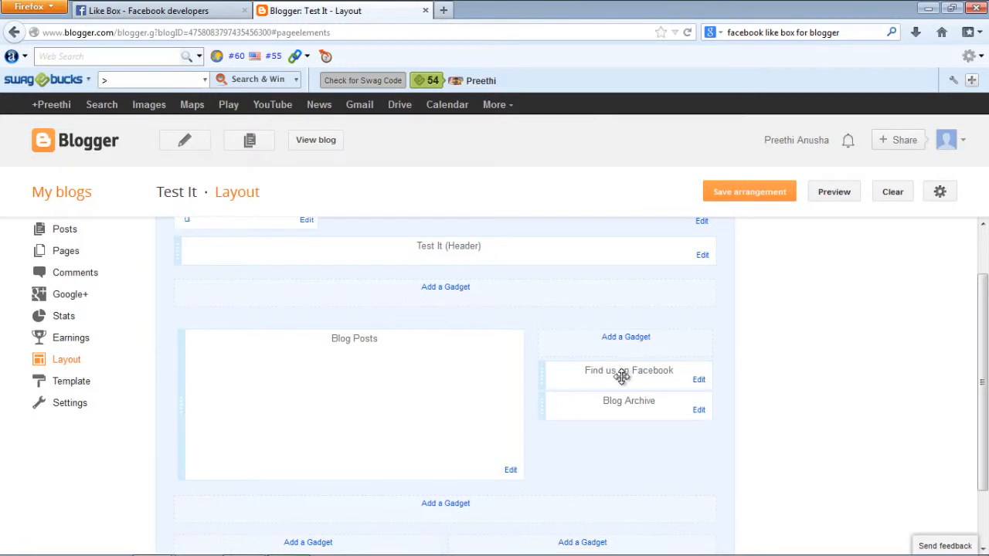
left_click_drag(621, 378, 631, 418)
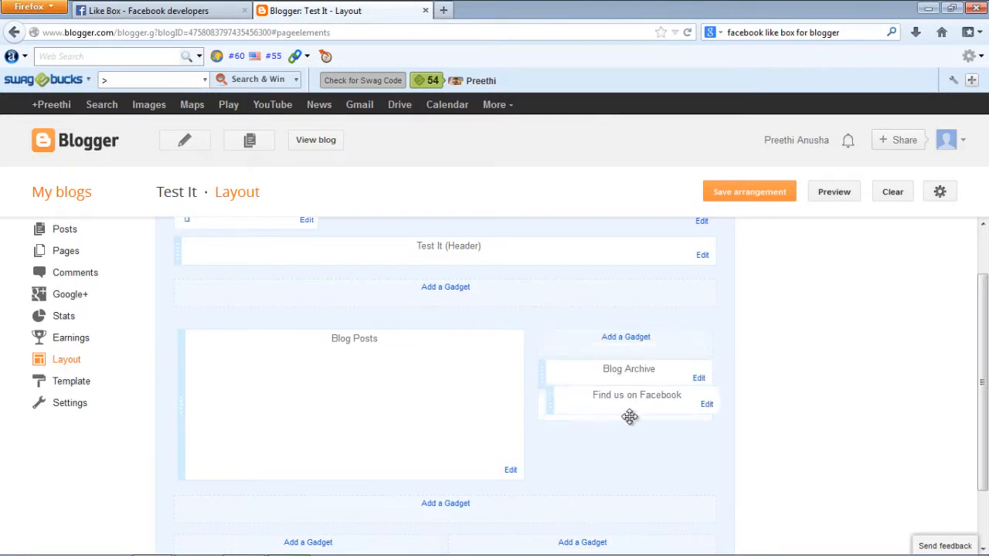
left_click_drag(630, 417, 626, 368)
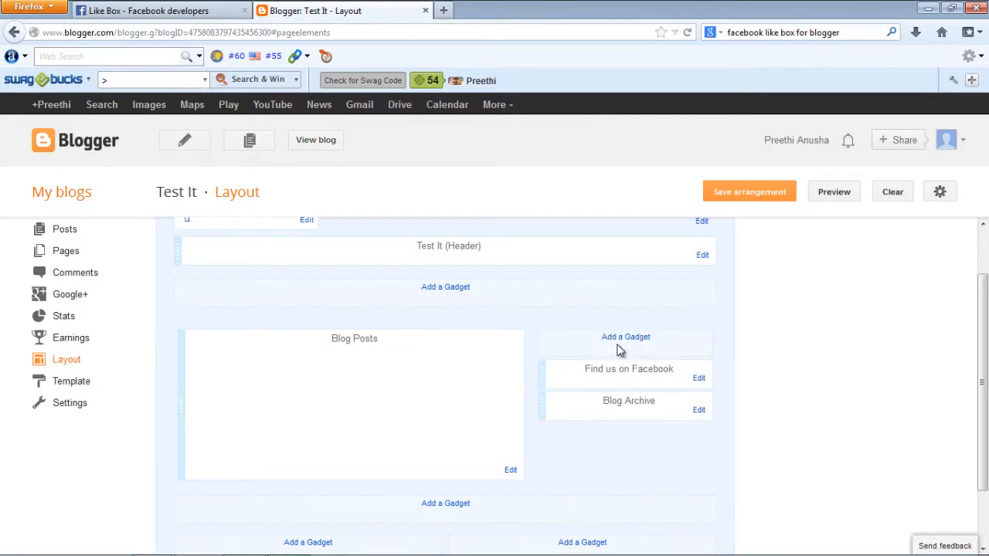
left_click(748, 191)
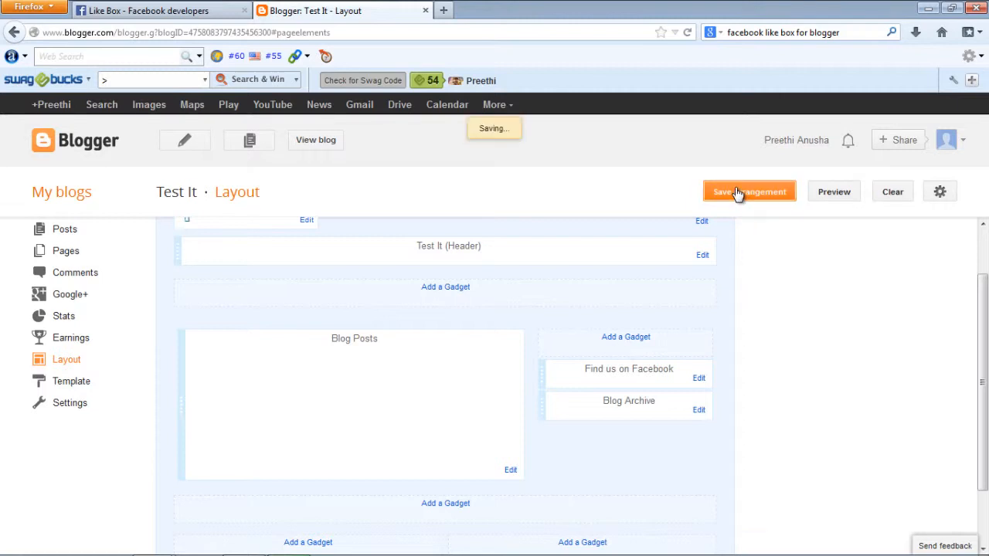
left_click(748, 192)
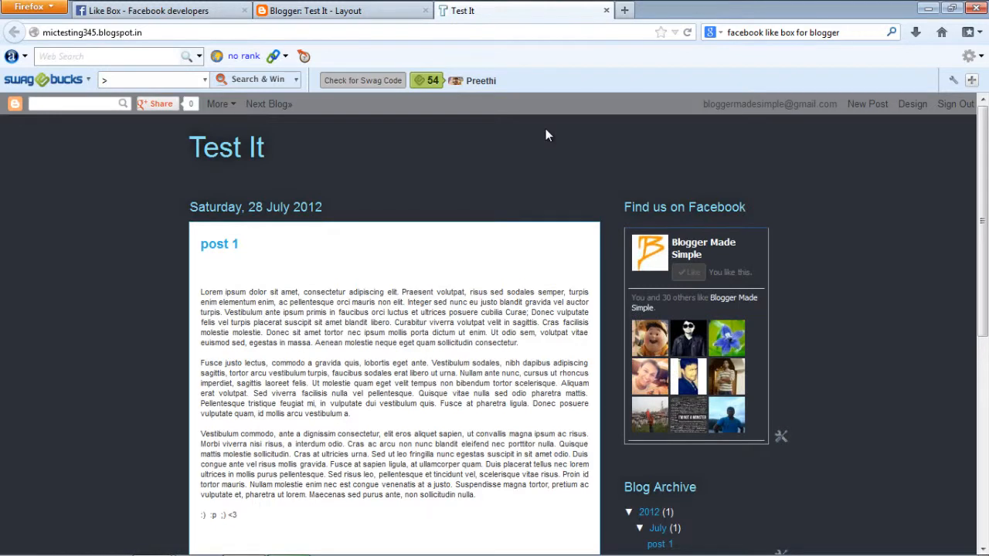
mouse_move(727, 340)
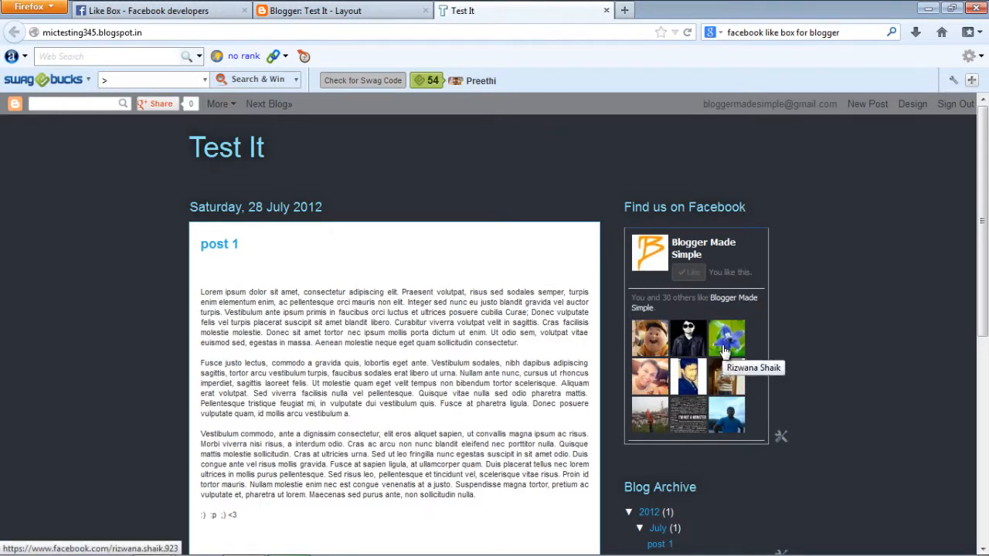